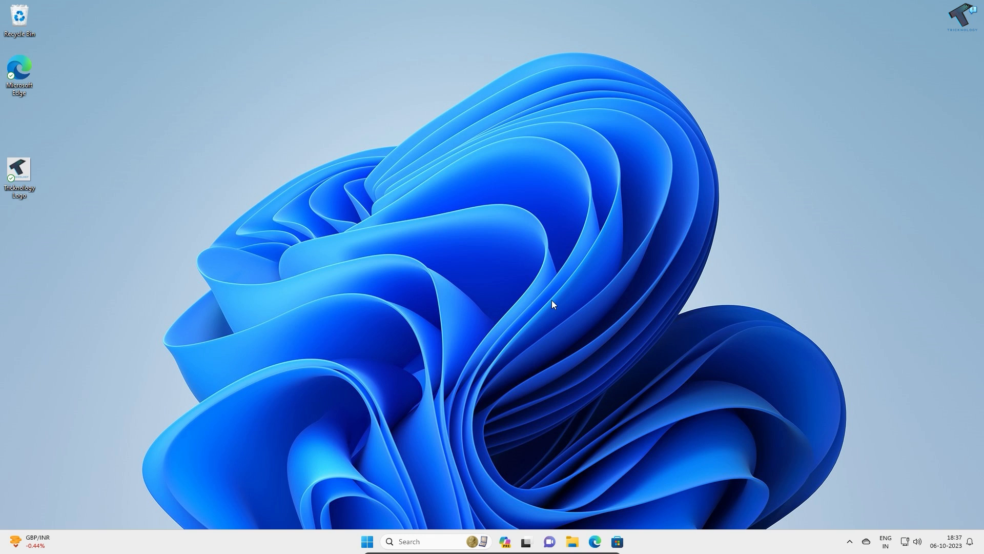
pyautogui.moveTo(476, 403)
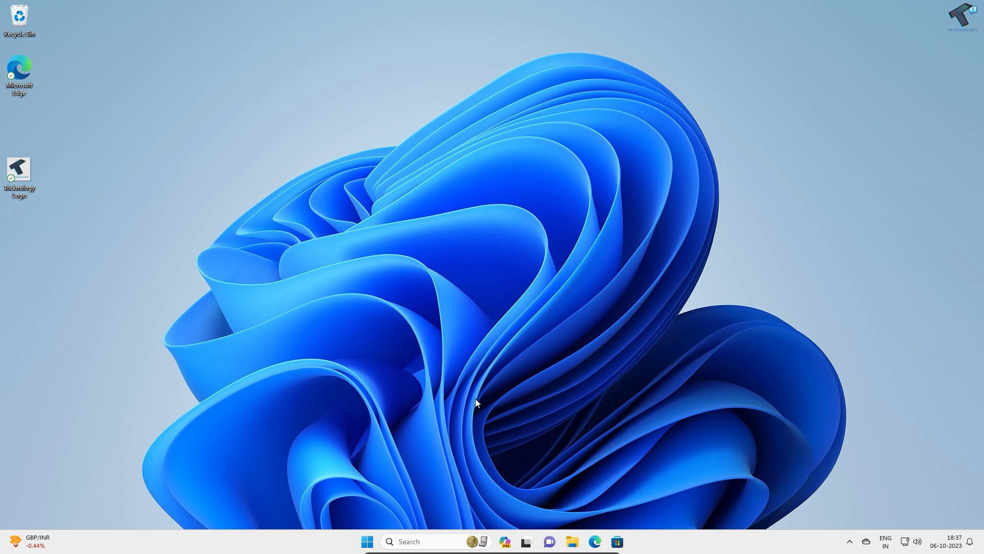
pyautogui.moveTo(367, 541)
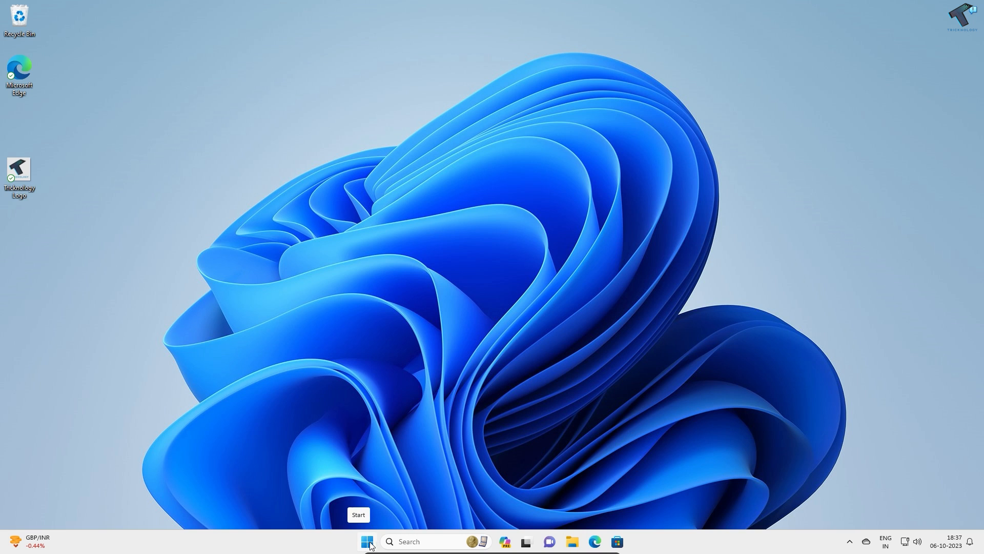
# In Settings' update section, view the selected Windows Insider Programme channel
pyautogui.rightClick(367, 542)
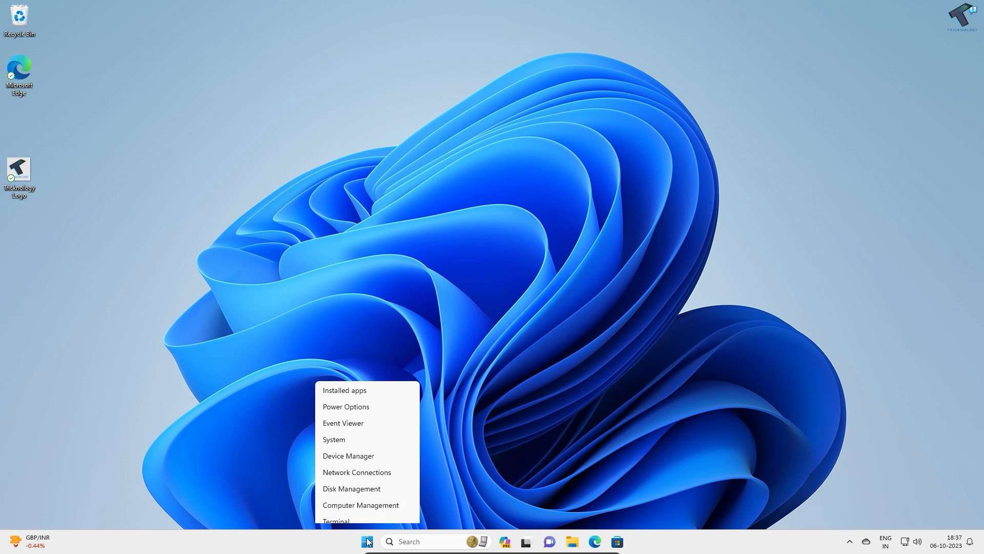
pyautogui.click(333, 439)
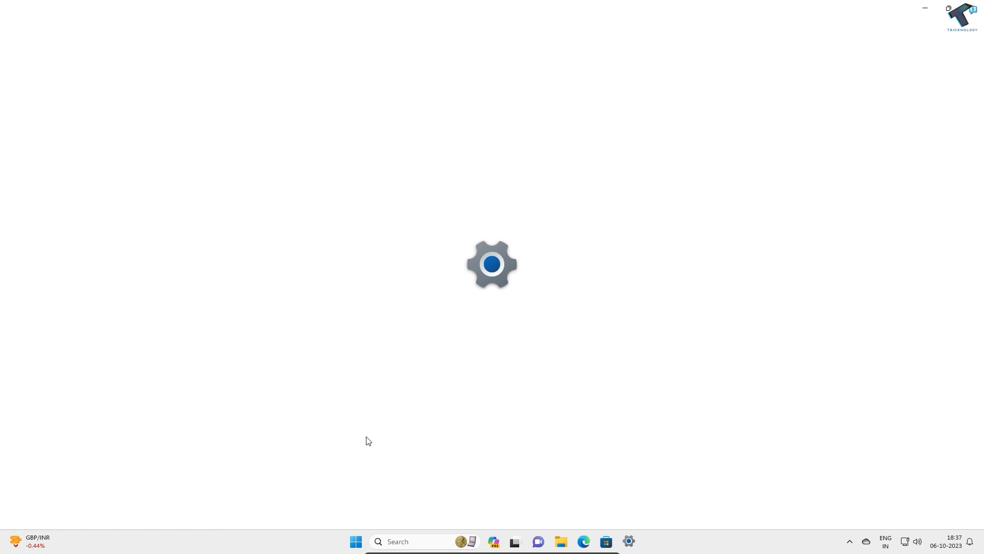
pyautogui.click(629, 542)
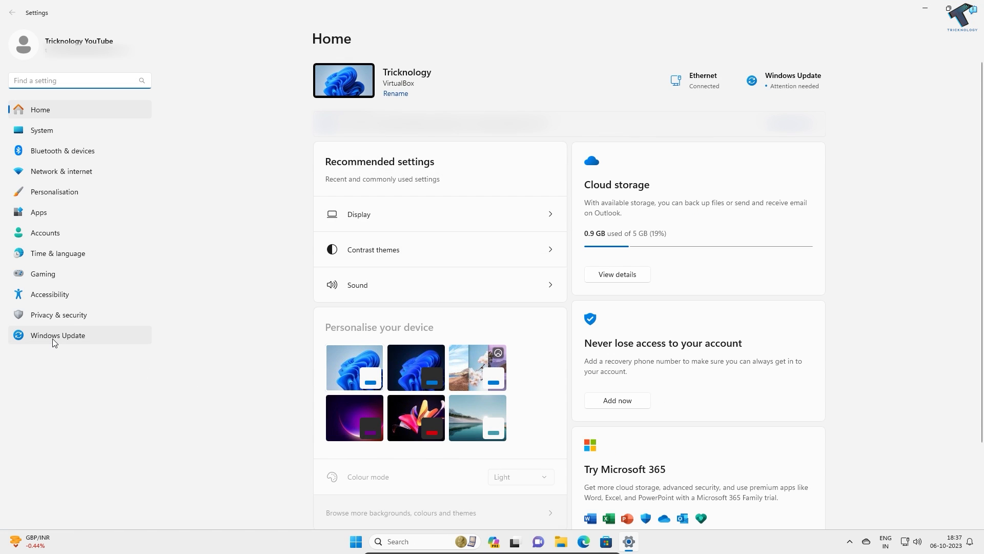
pyautogui.click(57, 335)
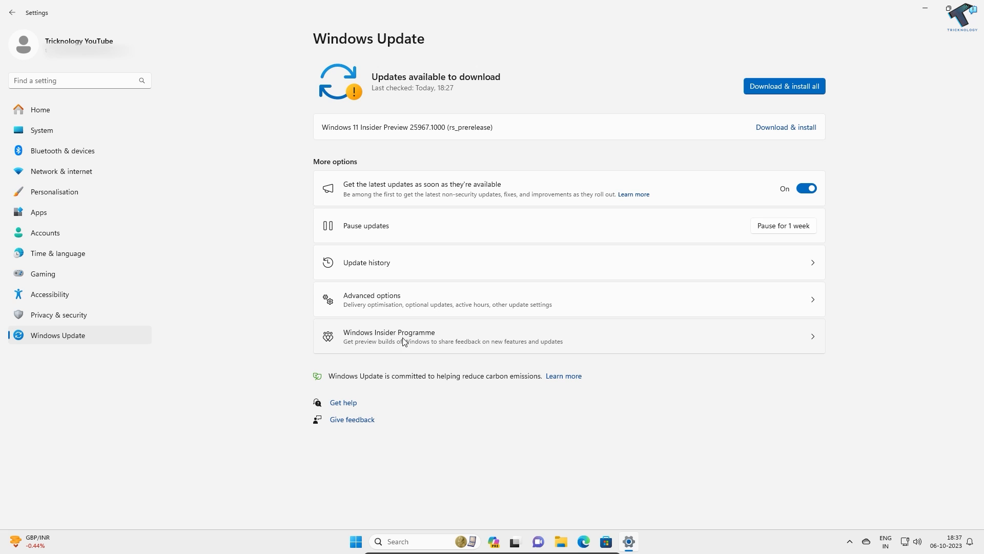
pyautogui.click(389, 336)
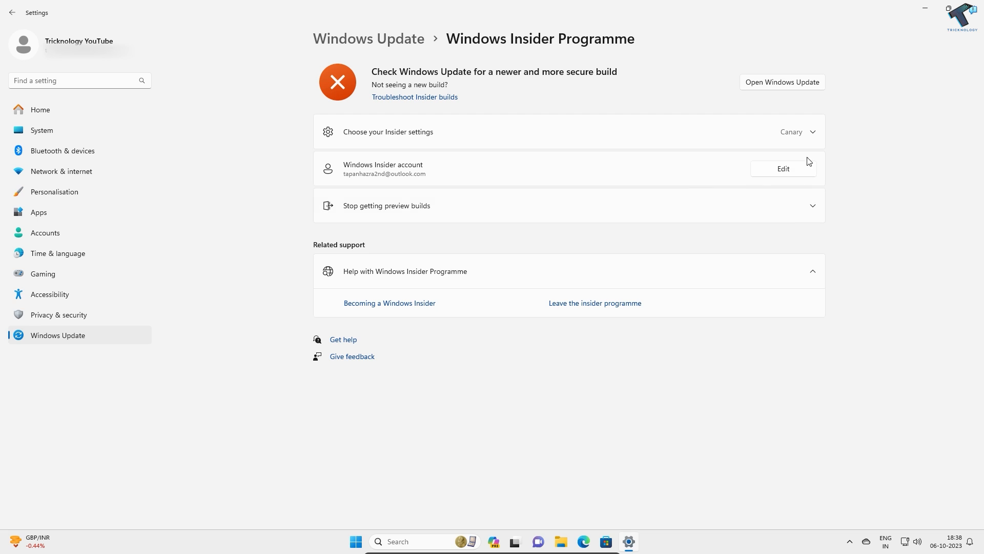
pyautogui.click(797, 132)
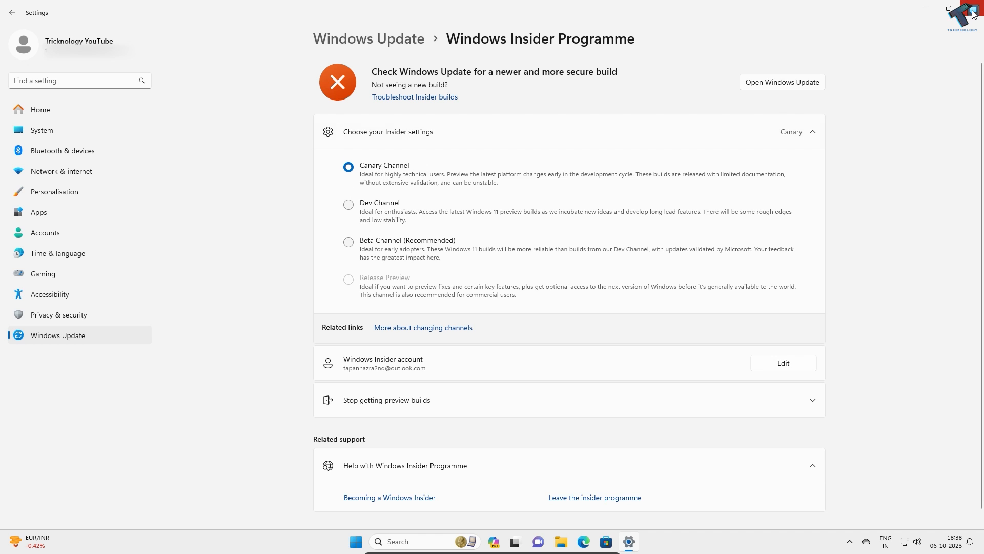
pyautogui.moveTo(938, 28)
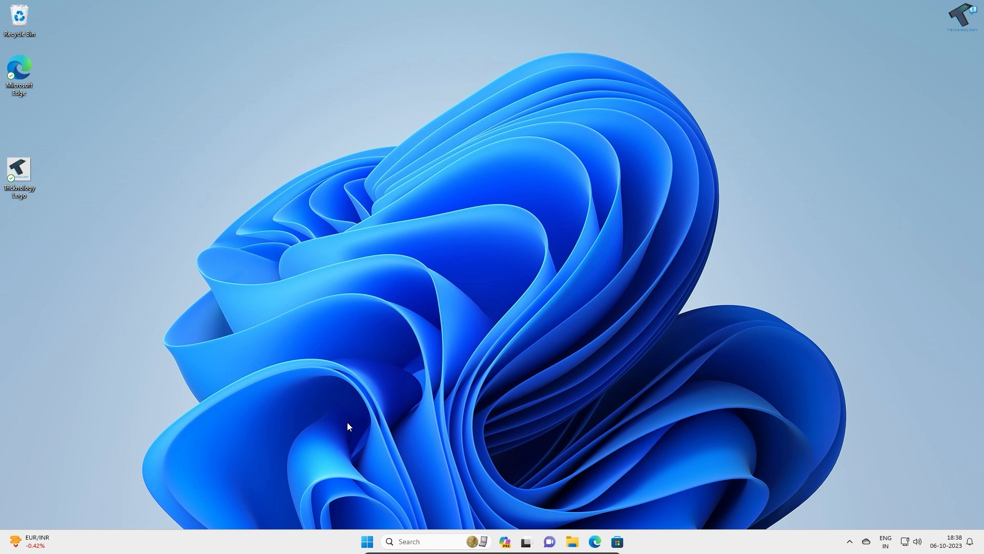
# From the Microsoft Store library of installed apps, get the latest app updates
pyautogui.click(616, 541)
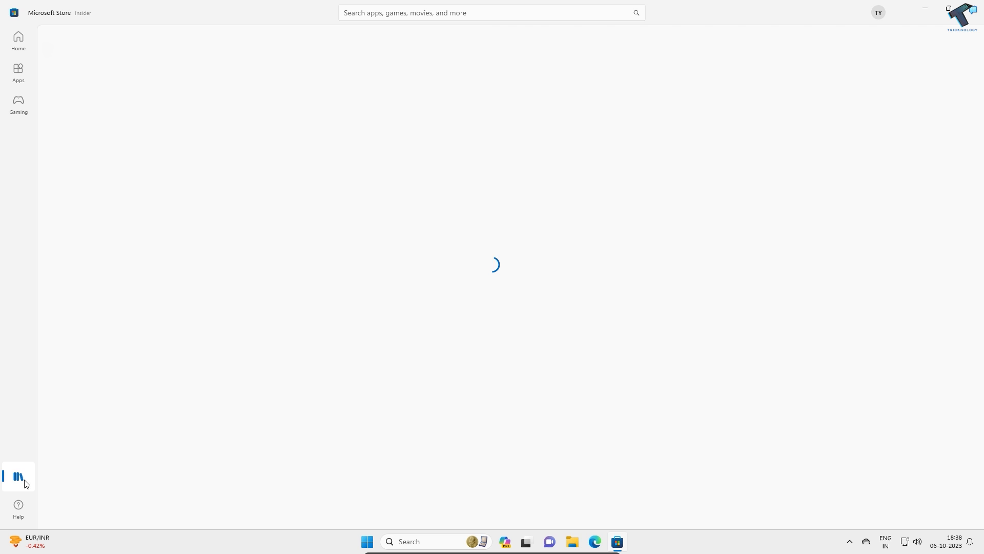
pyautogui.click(18, 475)
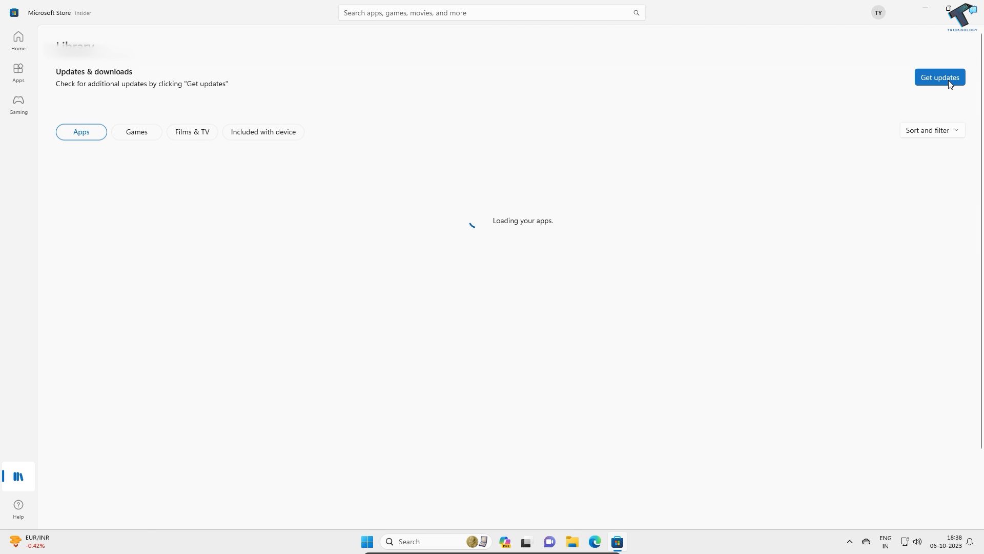
pyautogui.click(940, 76)
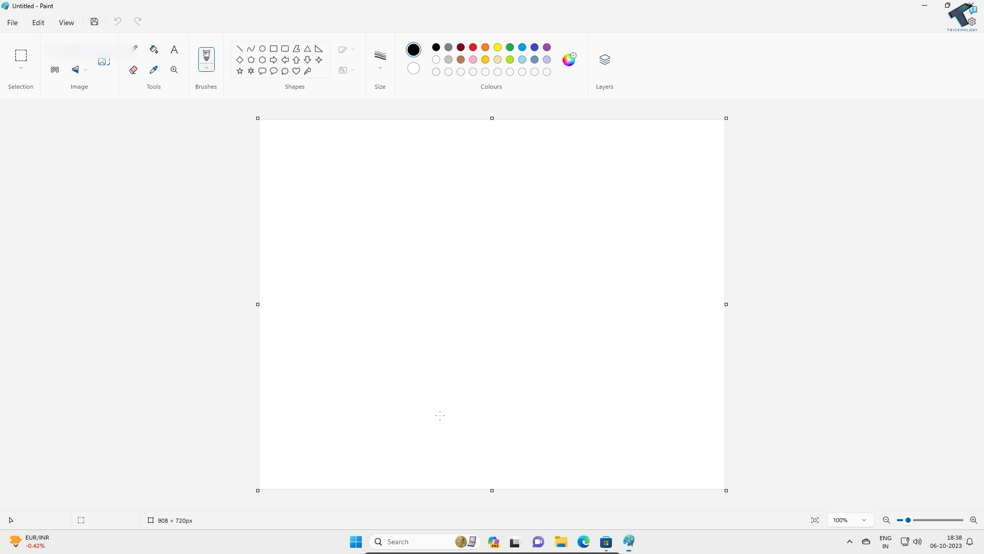
pyautogui.moveTo(614, 45)
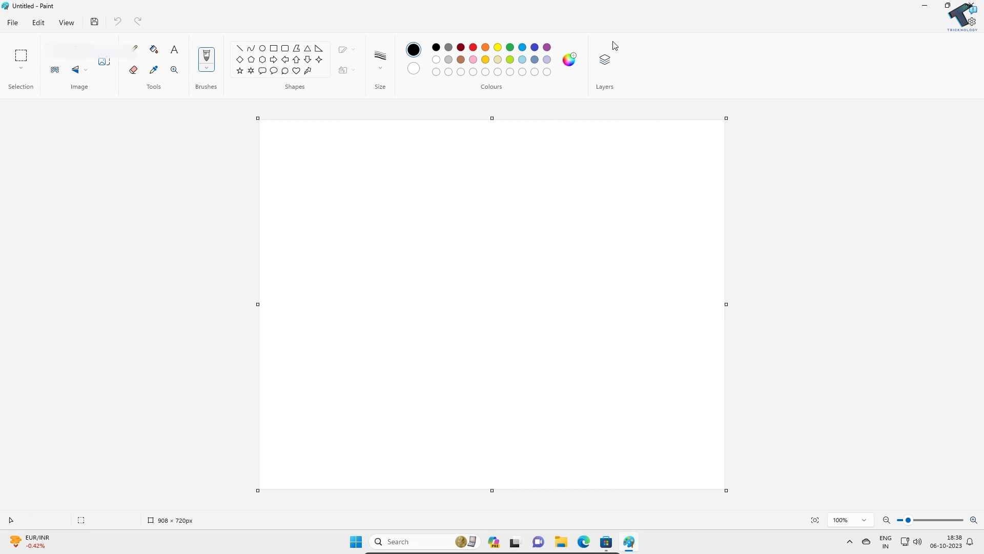
pyautogui.moveTo(834, 227)
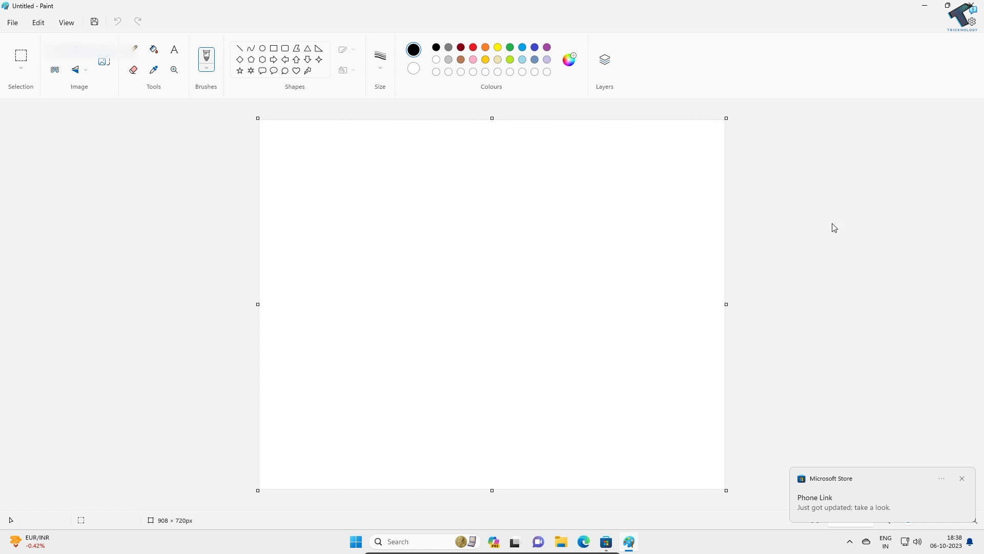
# Use the top-right window control of the blank Paint window to bring up the Tricknology Logo image
pyautogui.click(948, 5)
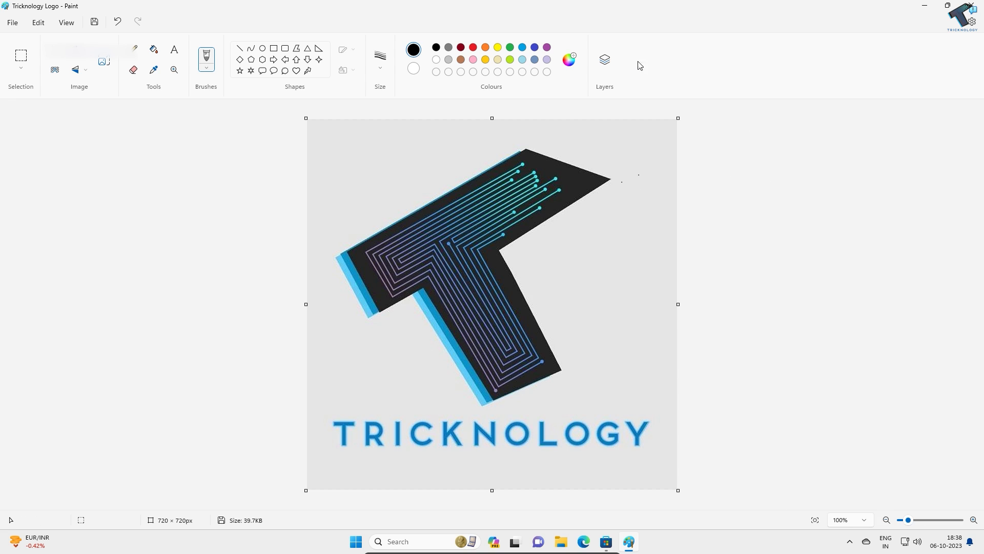
# Open the Layers panel, showing the logo layer beneath a new blank transparent layer
pyautogui.click(603, 60)
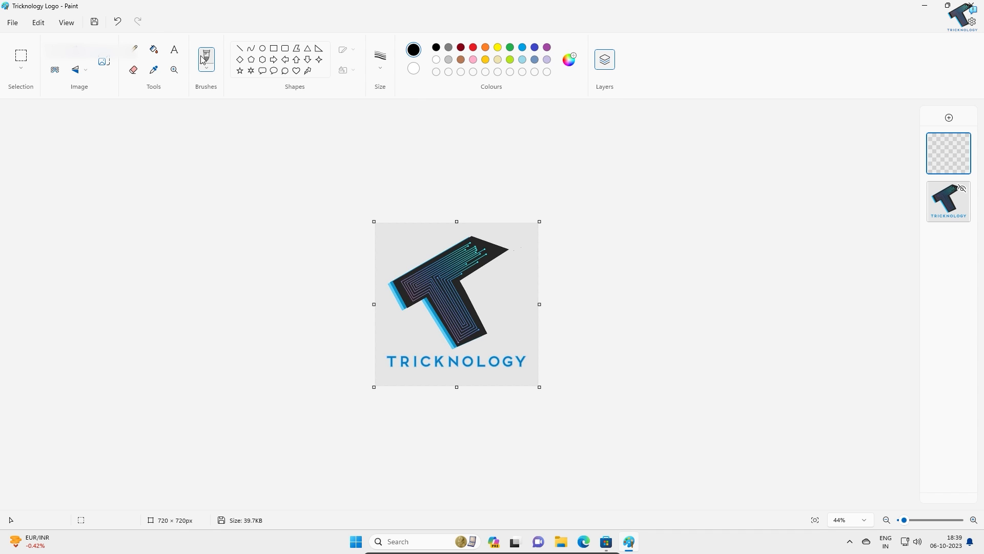
pyautogui.moveTo(319, 155)
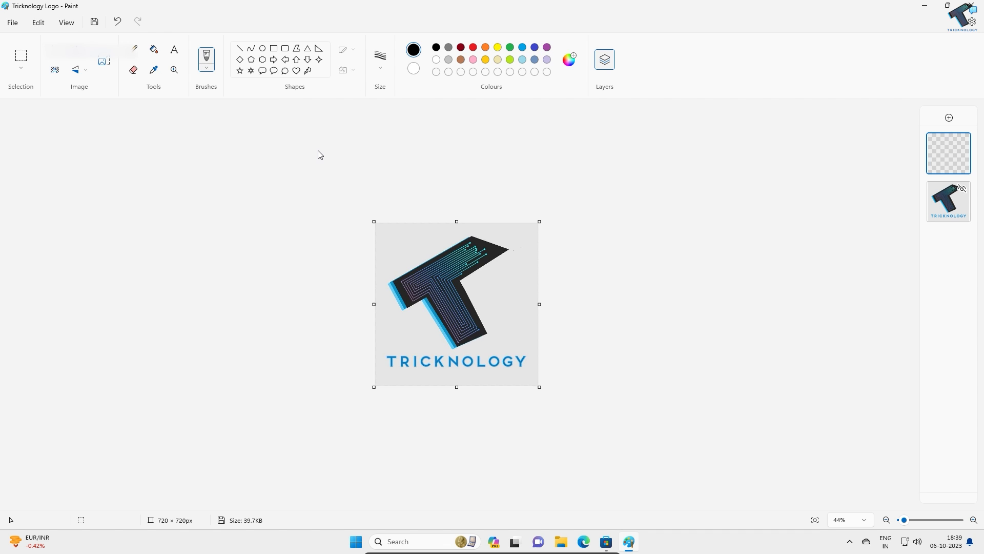